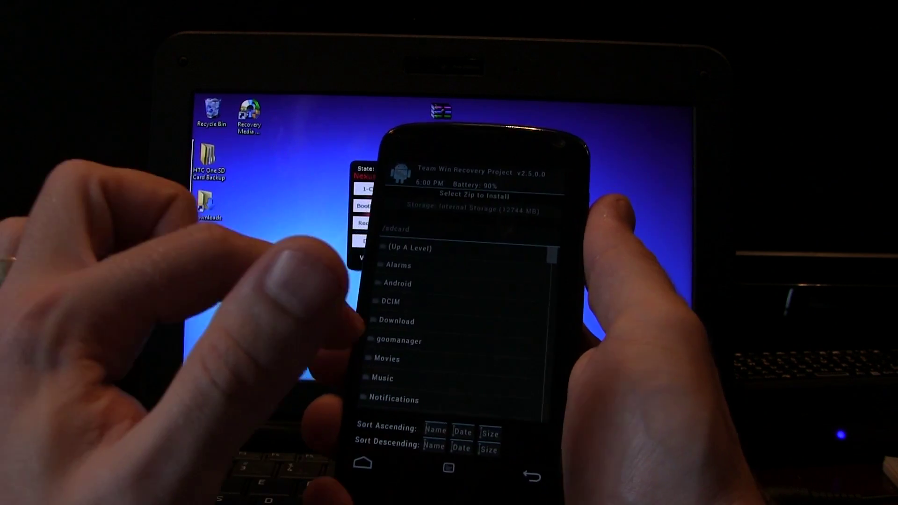
# - Scroll down the /sdcard file list to locate the SuperSU zip to flash
pyautogui.scroll(-3)
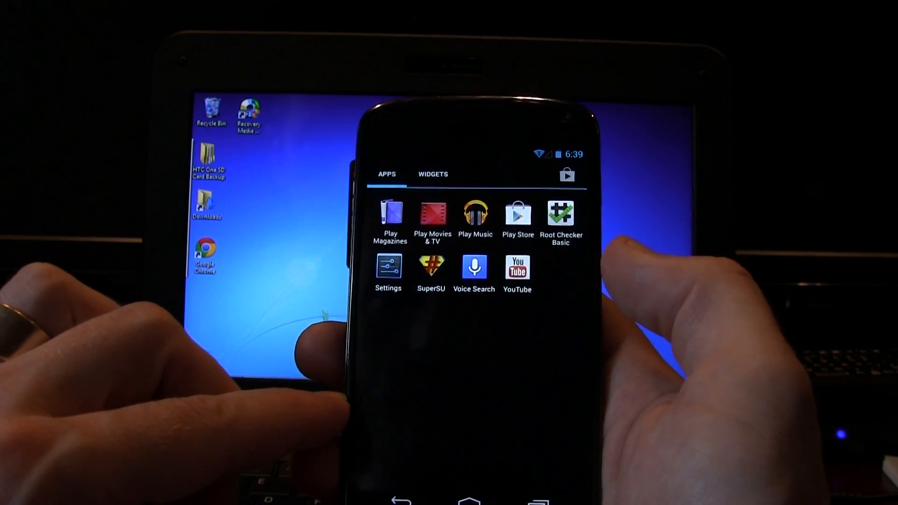
# - Launch Root Checker Basic from the app drawer to verify root access
pyautogui.click(560, 212)
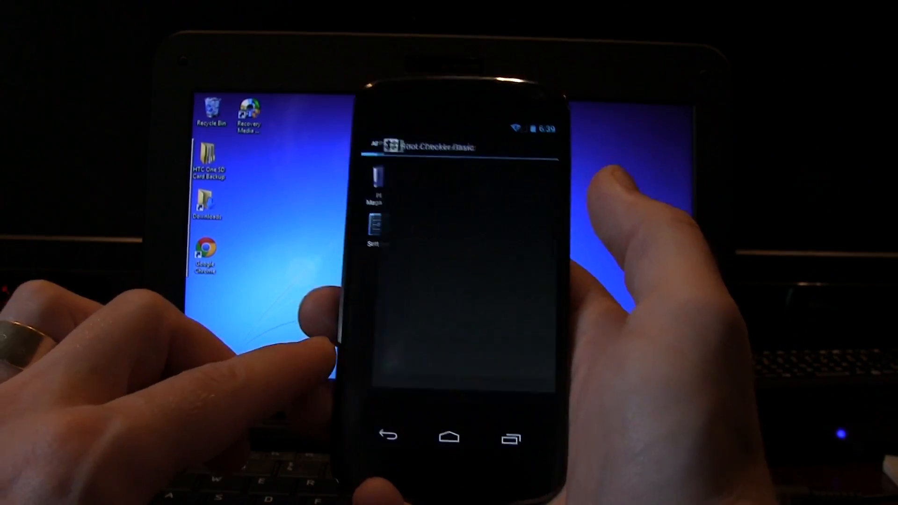